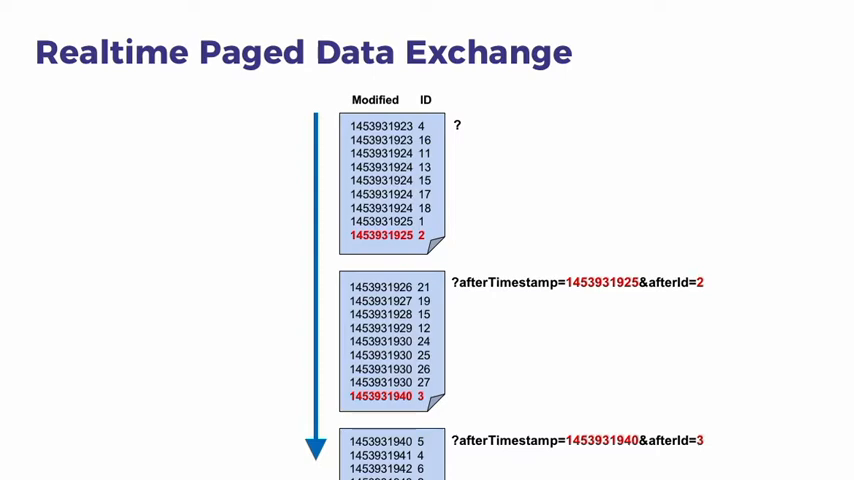
{"action": "key", "text": "right"}
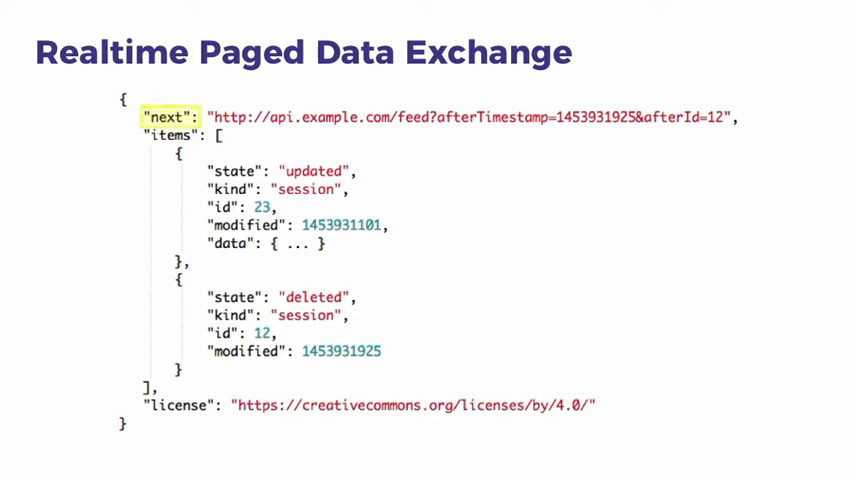
{"action": "left_click", "coordinate": [170, 134]}
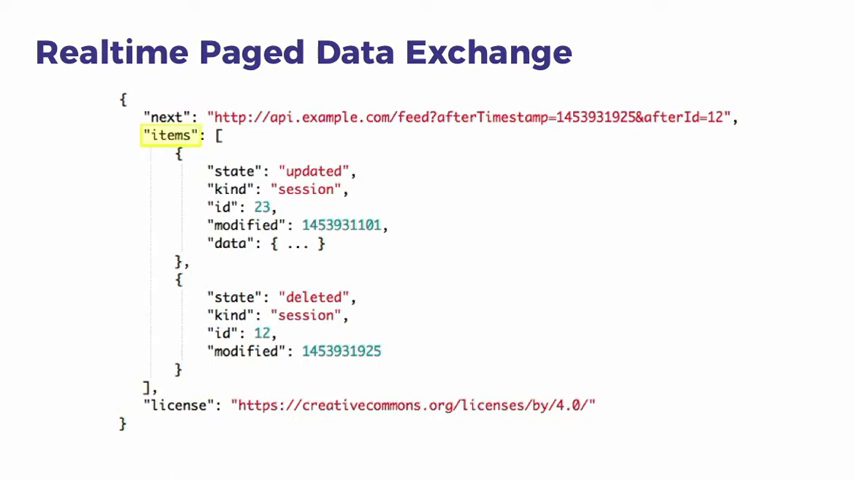